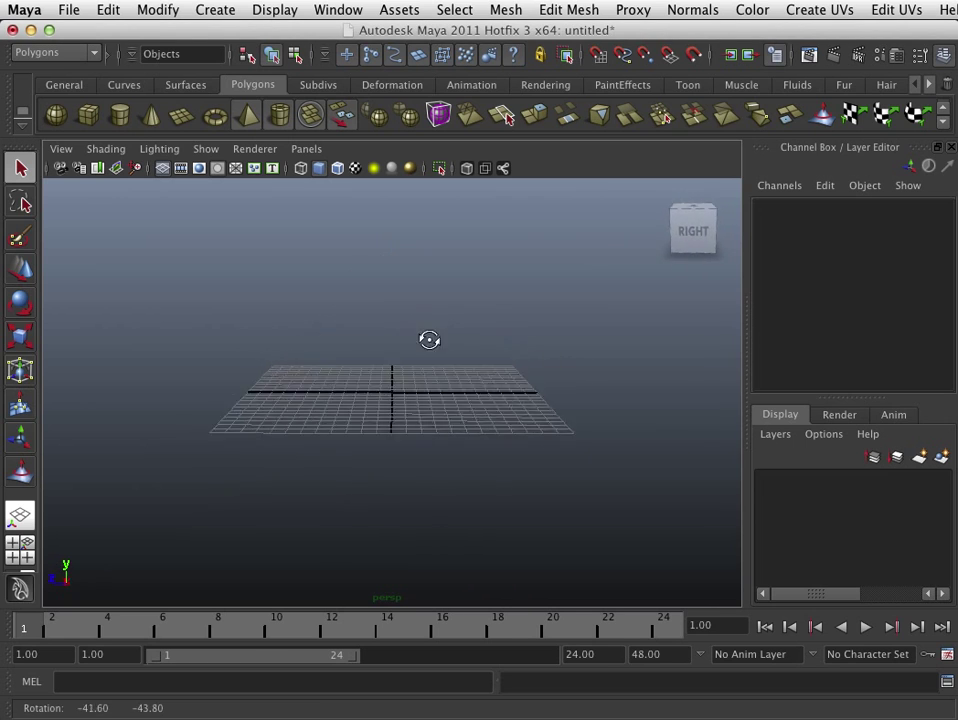
# Step: Tilt the view onto the grid and bring up the Sculpt Geometry Tool settings from the Mesh menu
pyautogui.moveTo(430, 340); pyautogui.dragTo(356, 390)
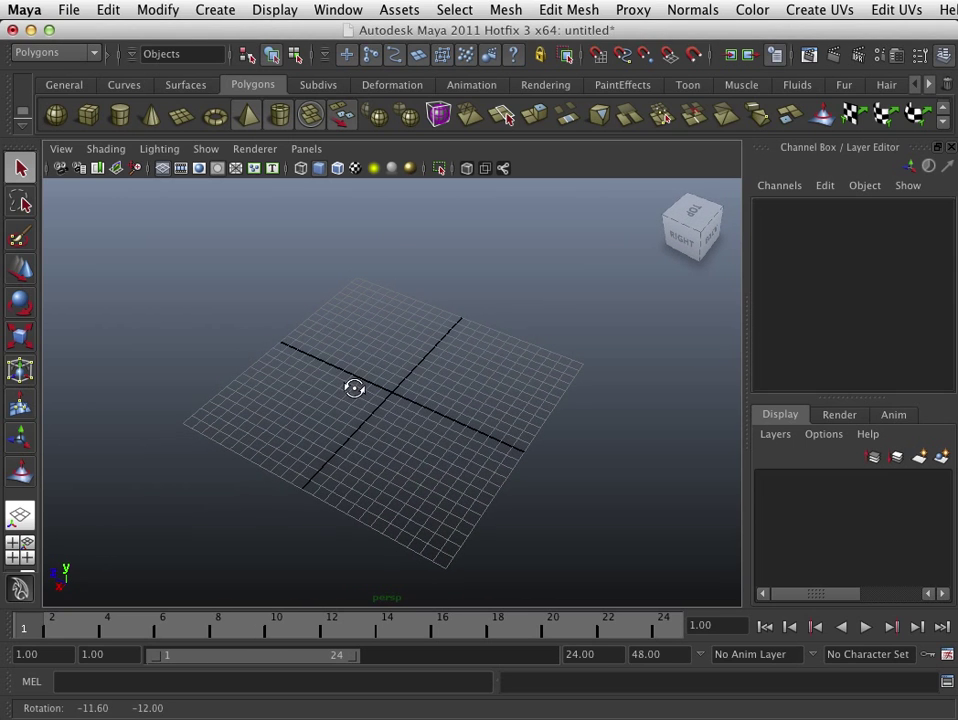
pyautogui.moveTo(384, 376)
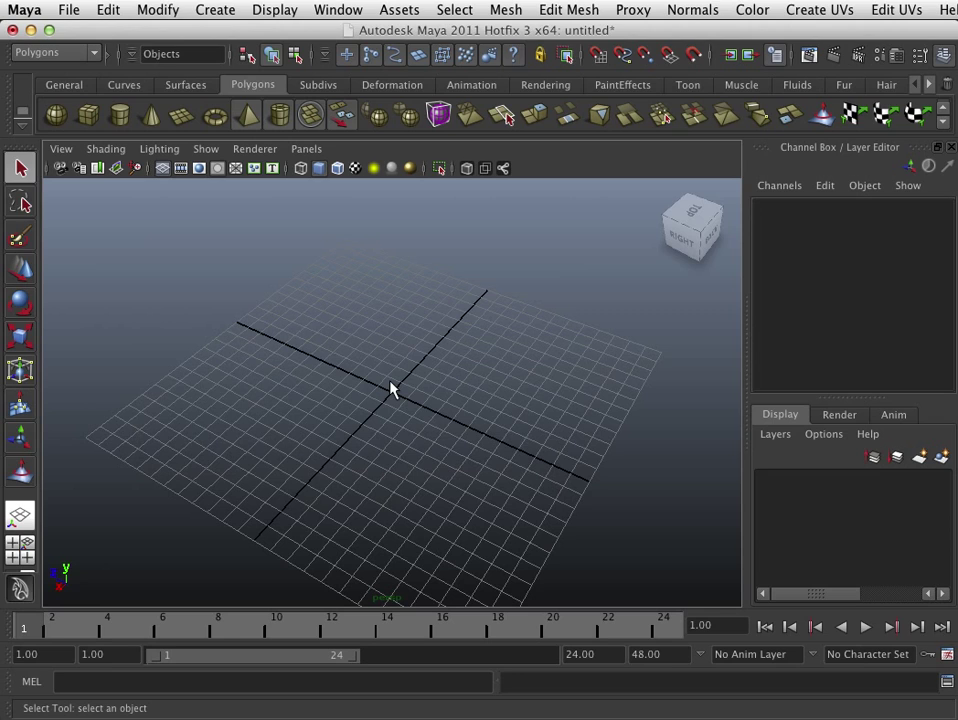
pyautogui.moveTo(212, 230)
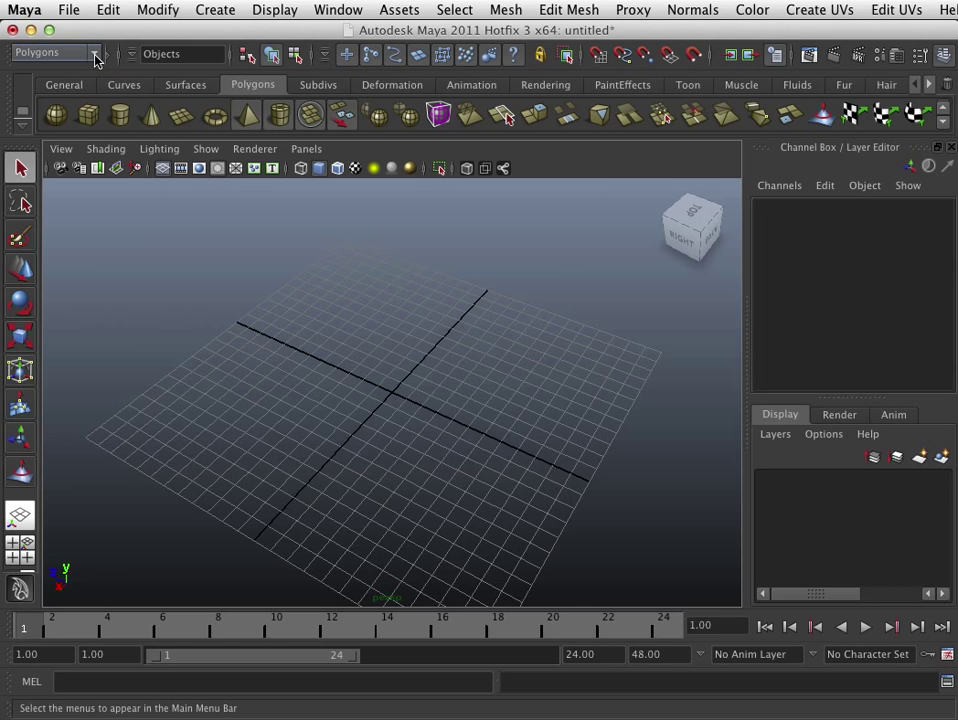
pyautogui.moveTo(248, 52)
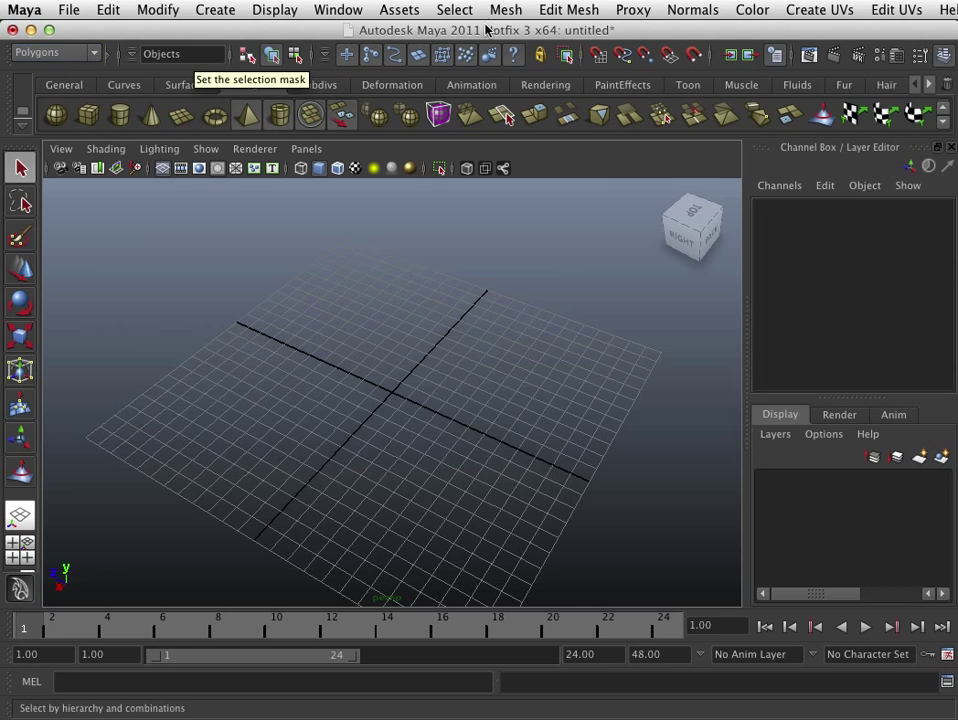
pyautogui.click(518, 8)
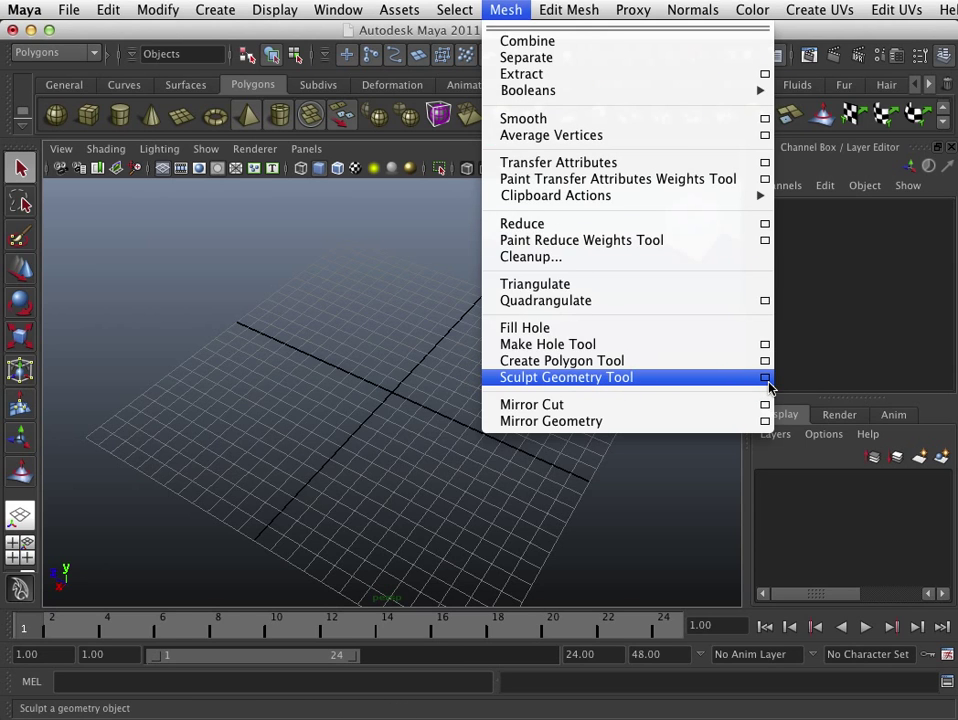
pyautogui.click(564, 376)
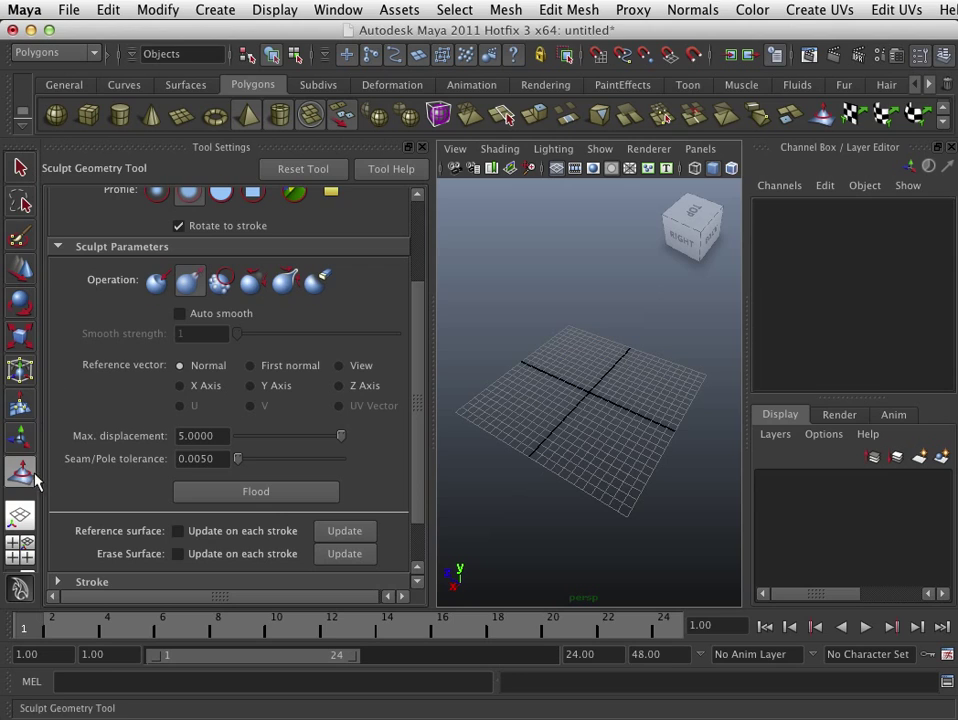
pyautogui.moveTo(18, 470)
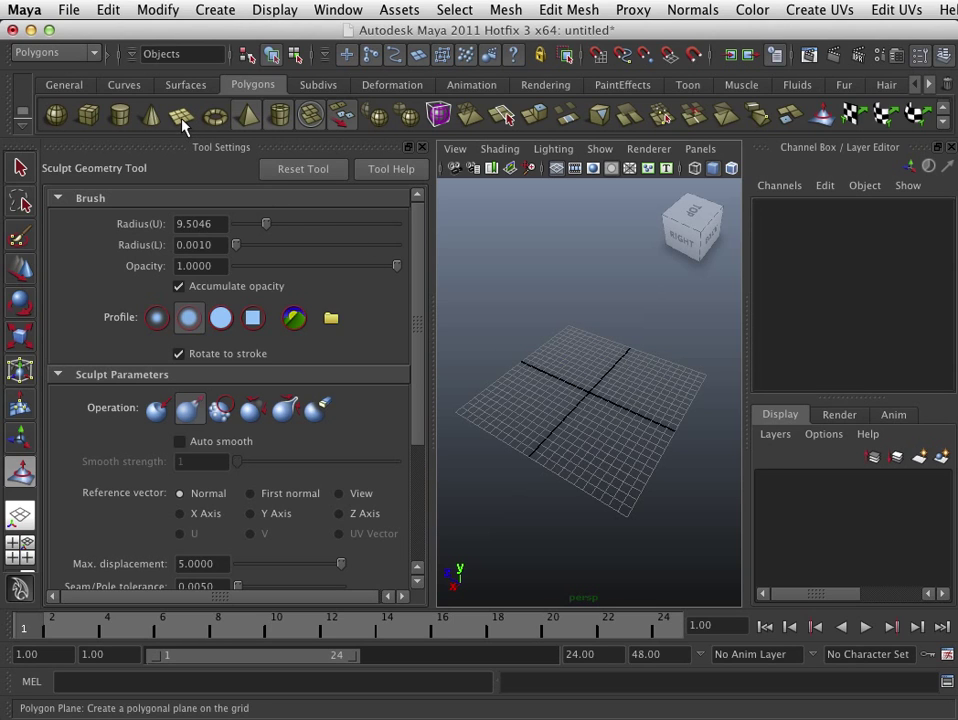
# Step: Create a 100-by-100 polygon plane and select its width and height subdivision values in the Channel Box
pyautogui.click(184, 112)
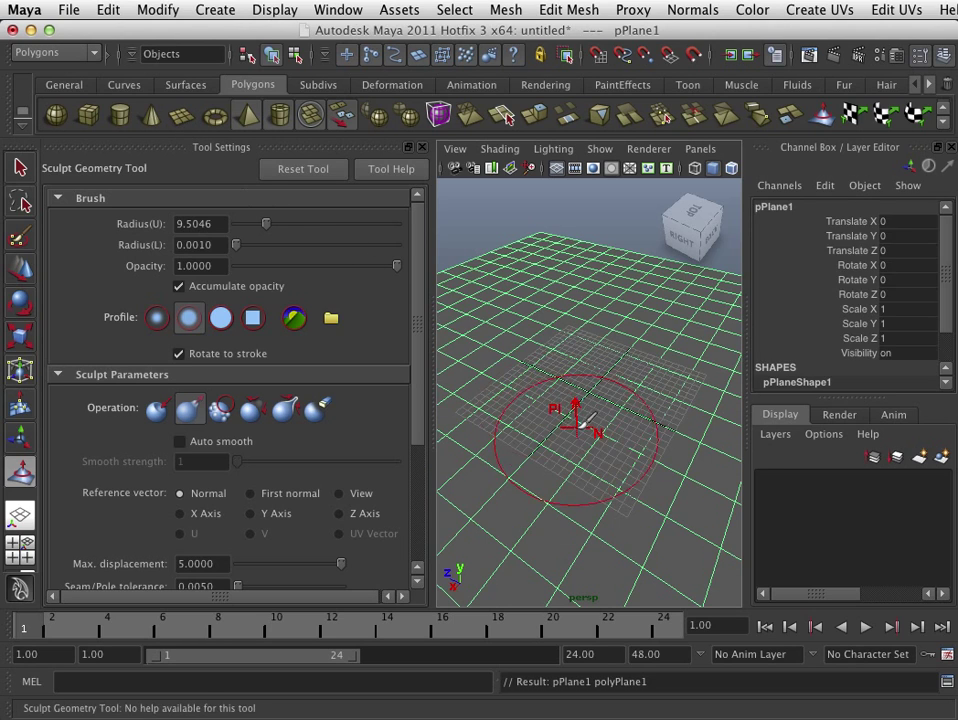
pyautogui.moveTo(600, 400); pyautogui.dragTo(688, 472)
pyautogui.write('5')
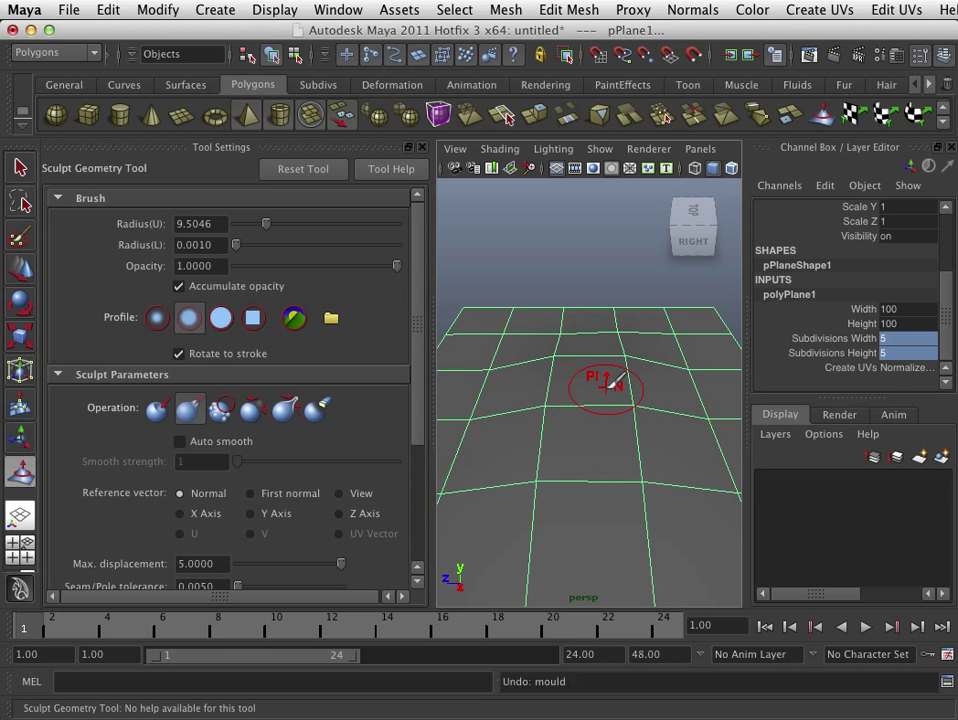
pyautogui.moveTo(604, 388); pyautogui.dragTo(630, 390)
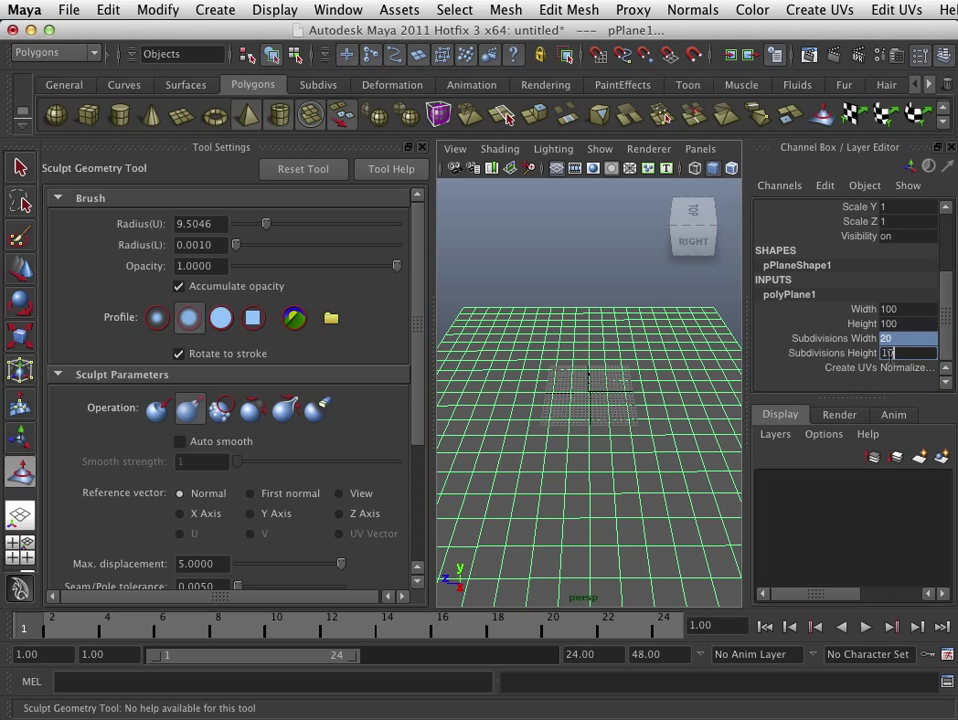
# Step: Set pPlane1's width and height subdivisions to 100 for a dense mesh
pyautogui.write('100')
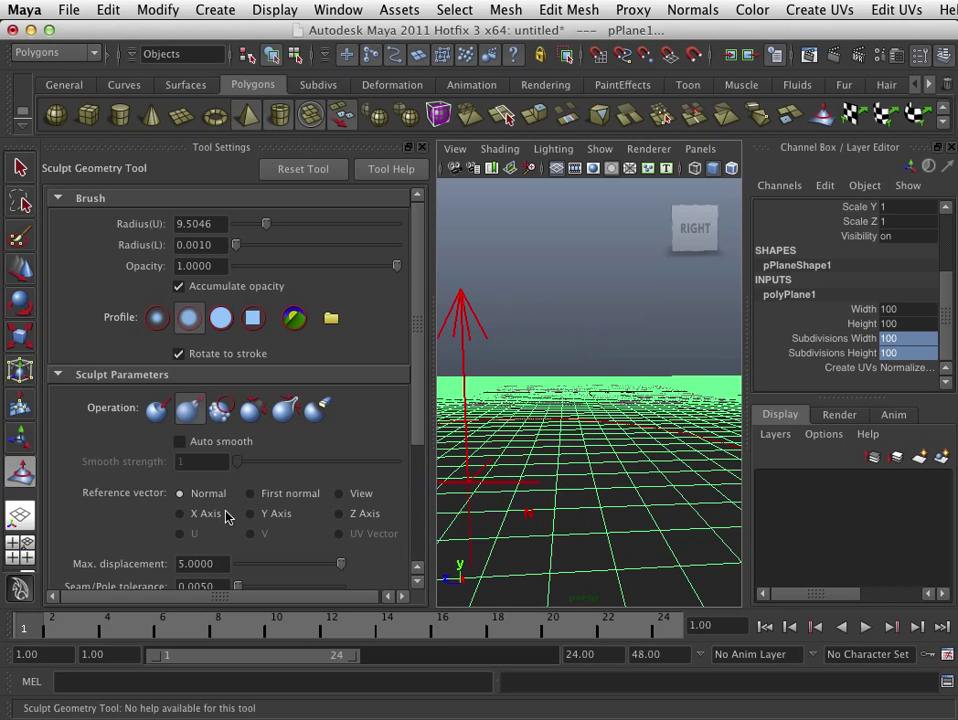
pyautogui.moveTo(260, 504)
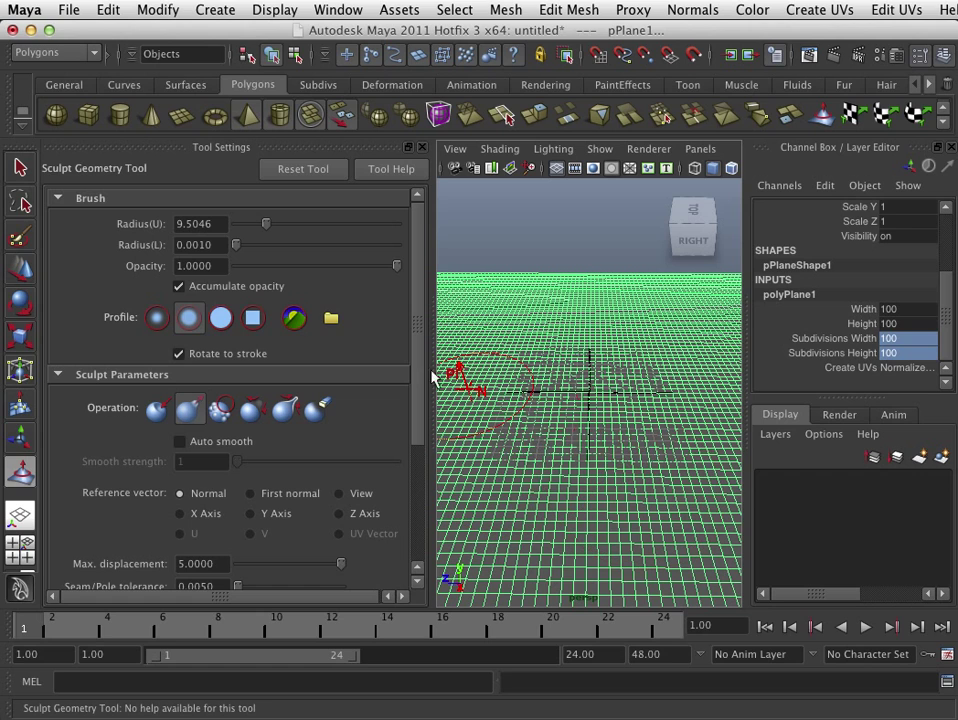
# Step: Try the brush radius slider and the Push, Relax and Erase operations before resetting the tool
pyautogui.moveTo(264, 224); pyautogui.dragTo(320, 224)
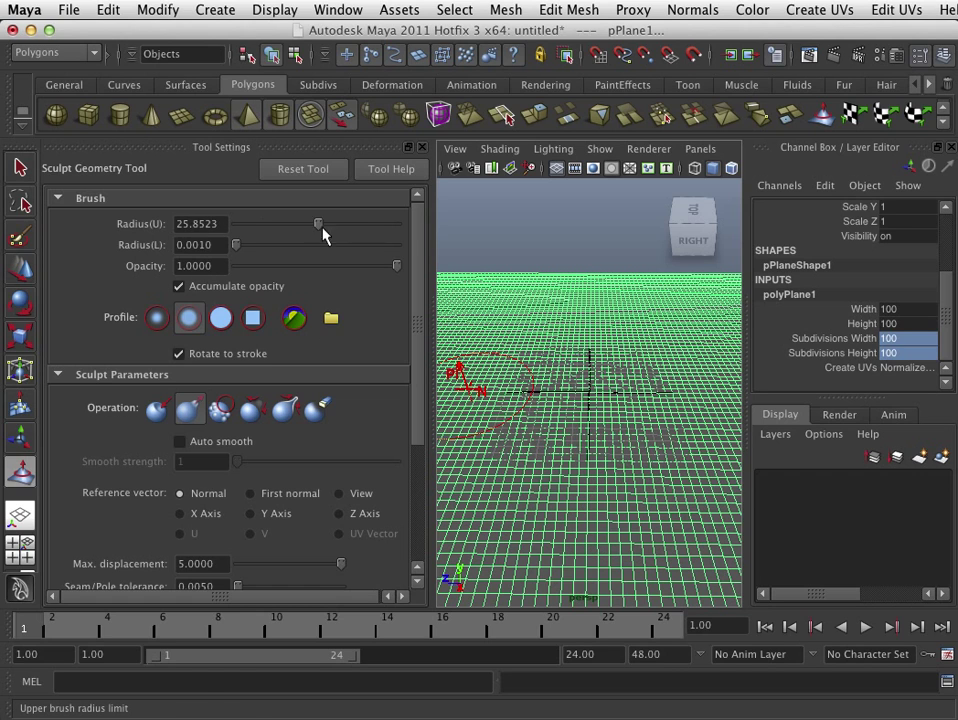
pyautogui.moveTo(318, 224); pyautogui.dragTo(248, 224)
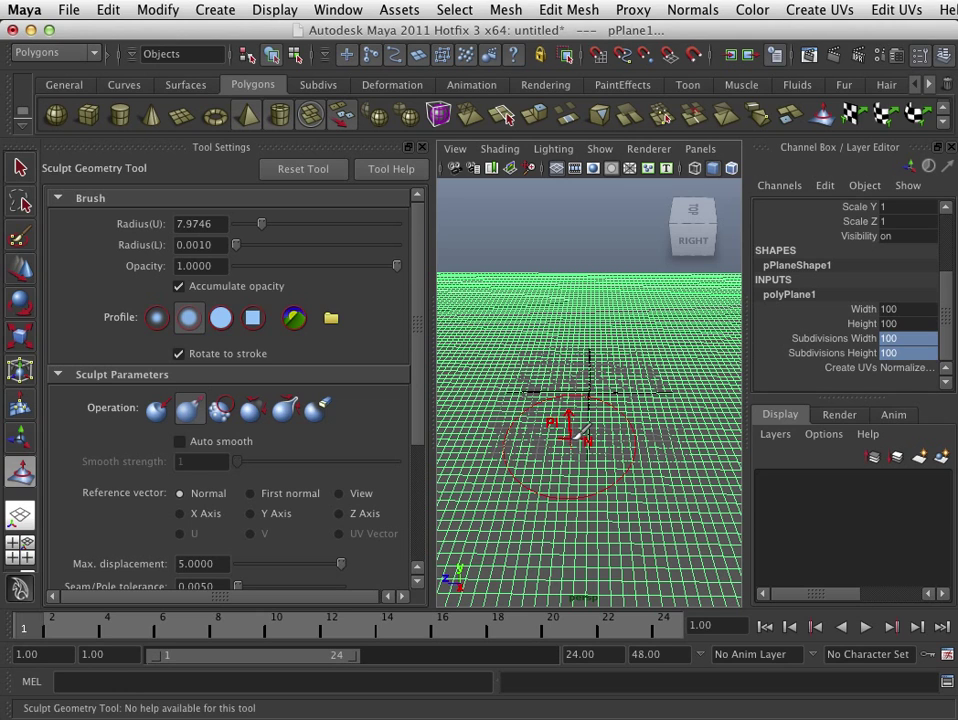
pyautogui.click(156, 408)
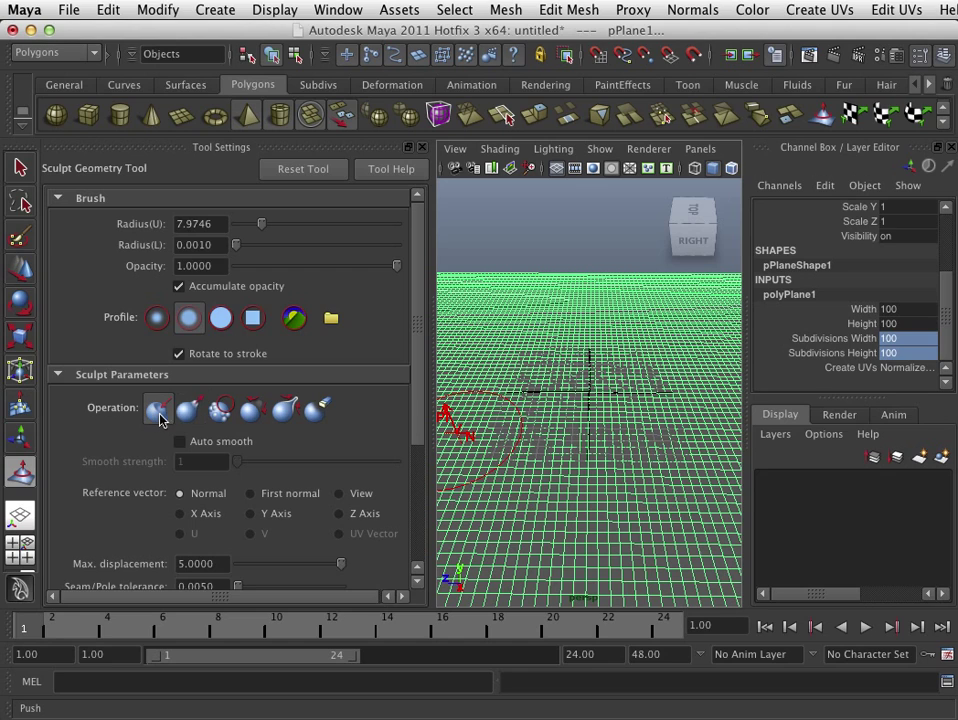
pyautogui.click(220, 408)
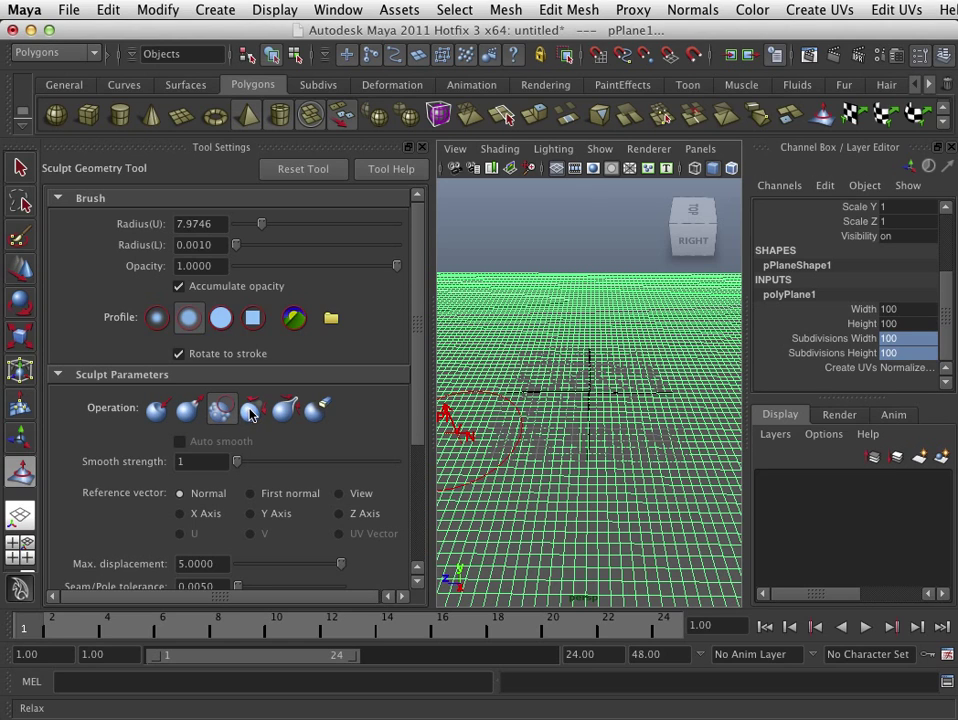
pyautogui.click(318, 408)
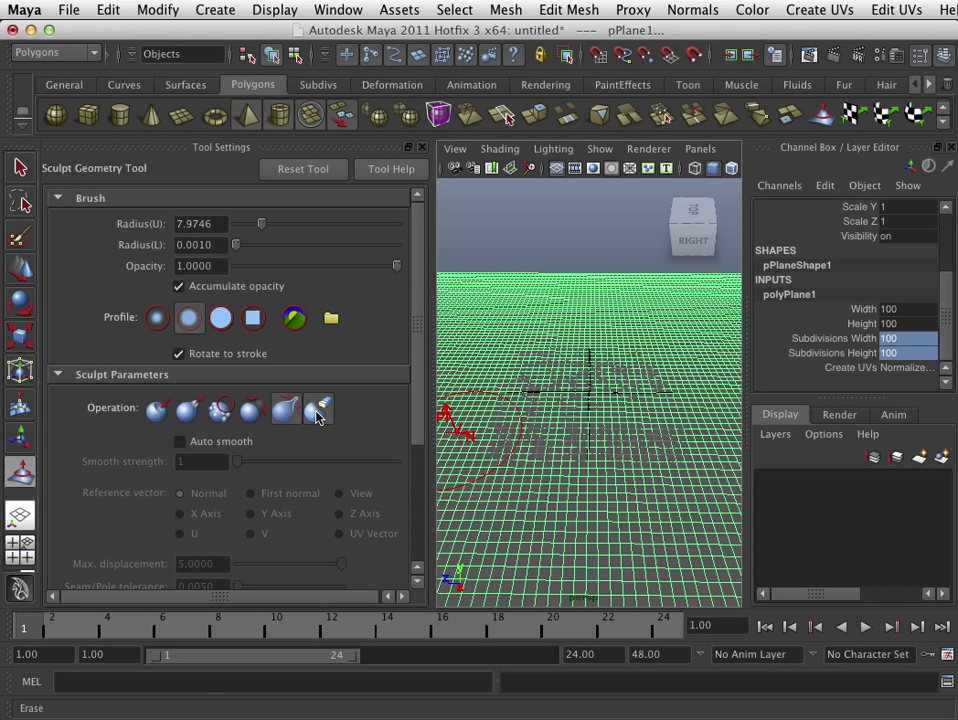
pyautogui.scroll(-3)
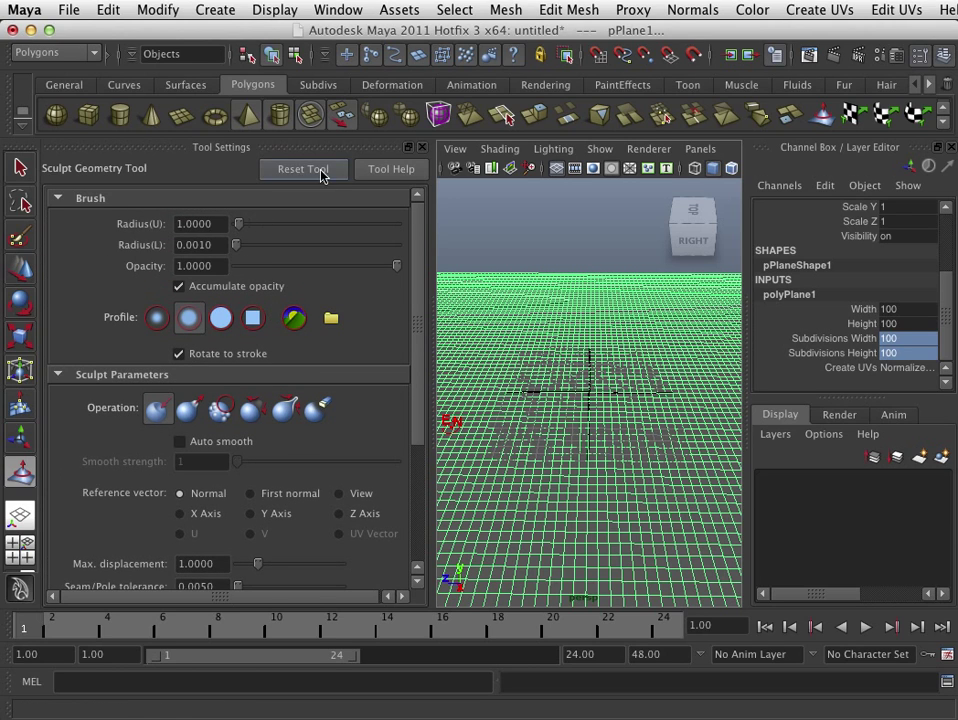
# Step: Zoom onto the plane and pull up a large raised mound with a brush radius near 4.87
pyautogui.scroll(-3)
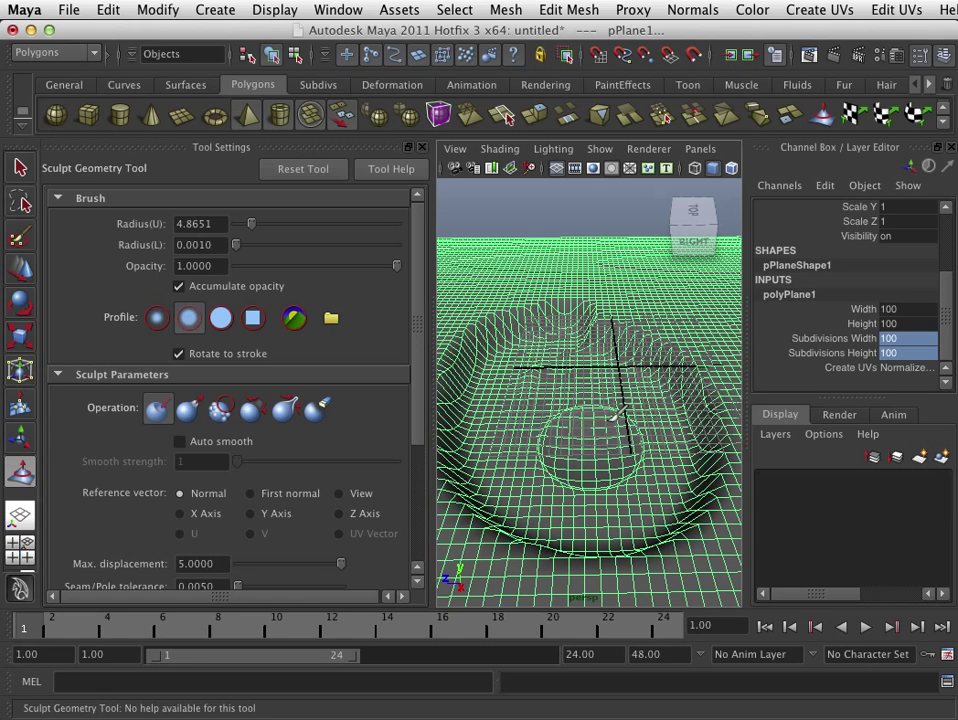
# Step: Pull up more mounds, then switch the brush to a square profile for blocky walls
pyautogui.moveTo(600, 400); pyautogui.dragTo(590, 490)
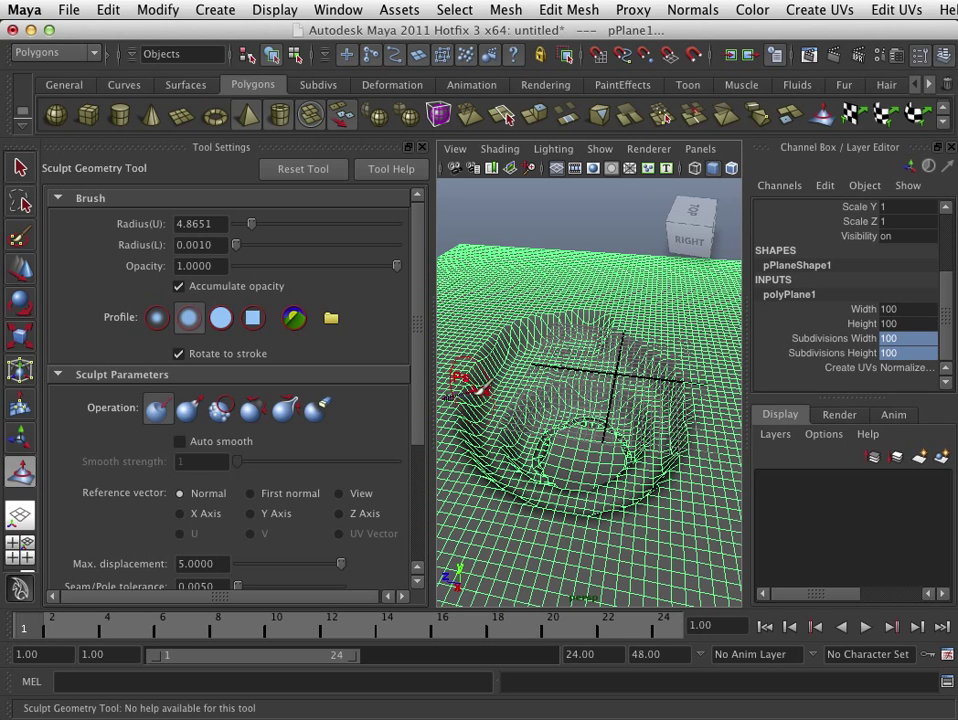
pyautogui.click(156, 318)
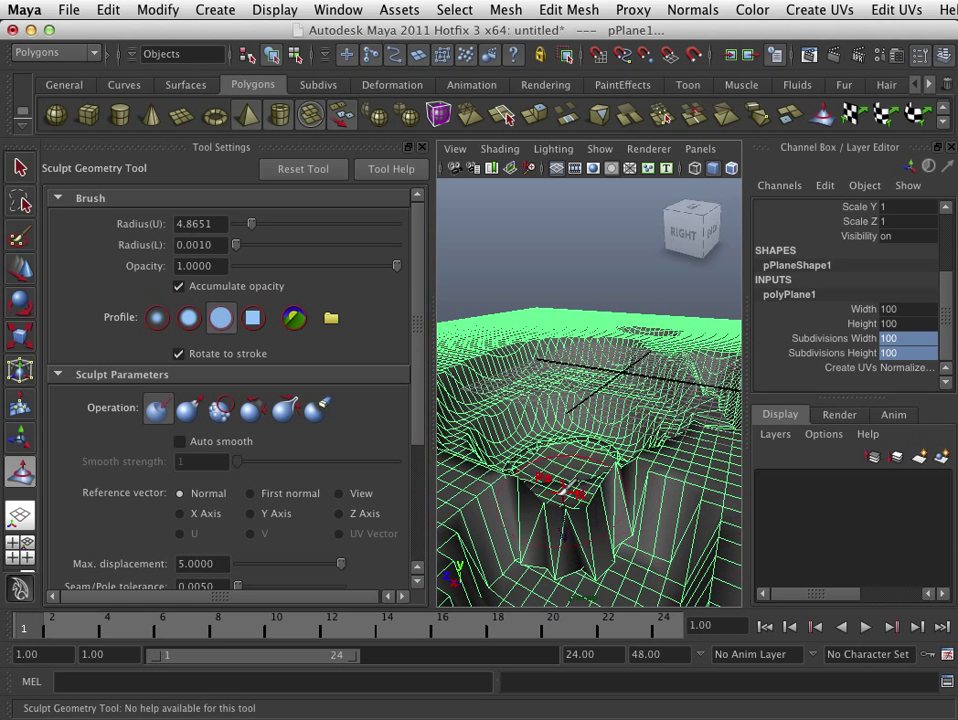
pyautogui.moveTo(560, 490); pyautogui.dragTo(620, 520)
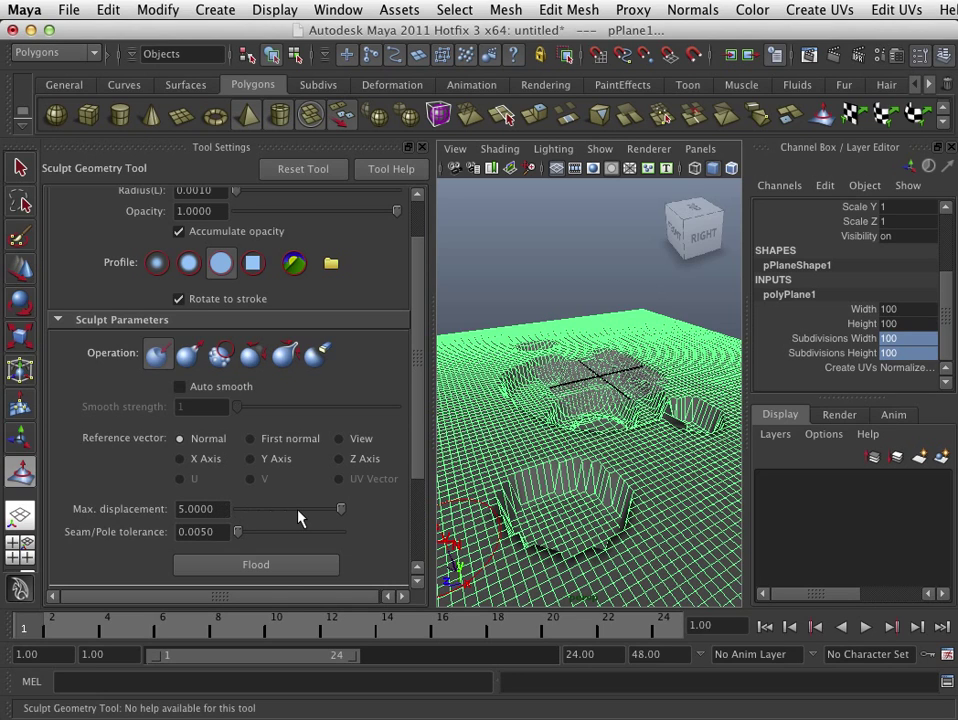
# Step: Try Max. displacement values down to nearly zero and up to 25, settling at about 17.26
pyautogui.moveTo(340, 510); pyautogui.dragTo(312, 510)
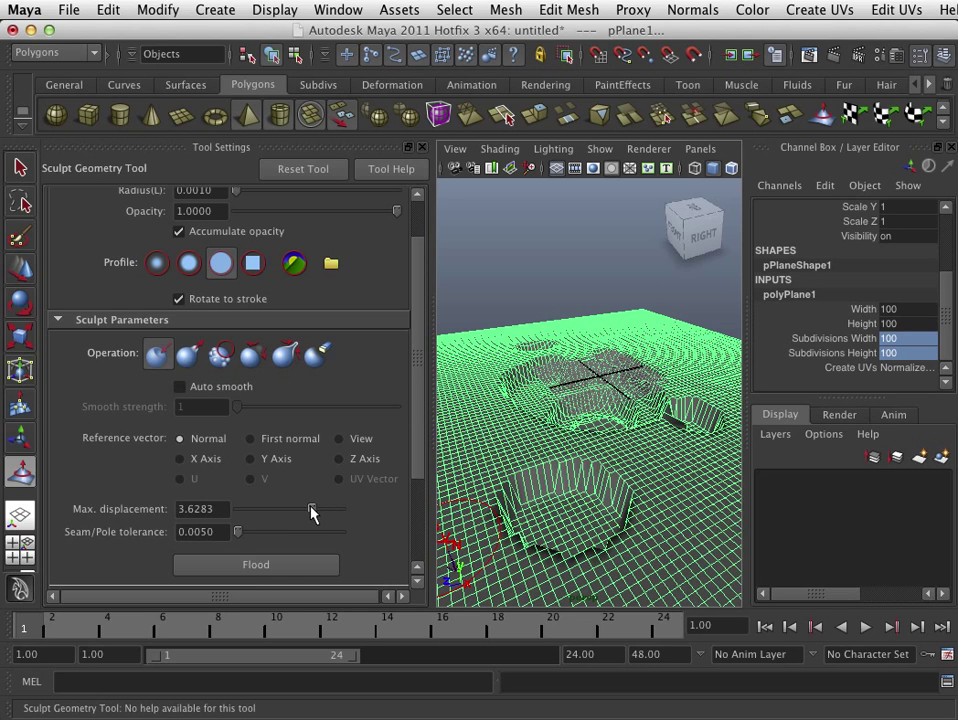
pyautogui.moveTo(312, 510); pyautogui.dragTo(288, 510)
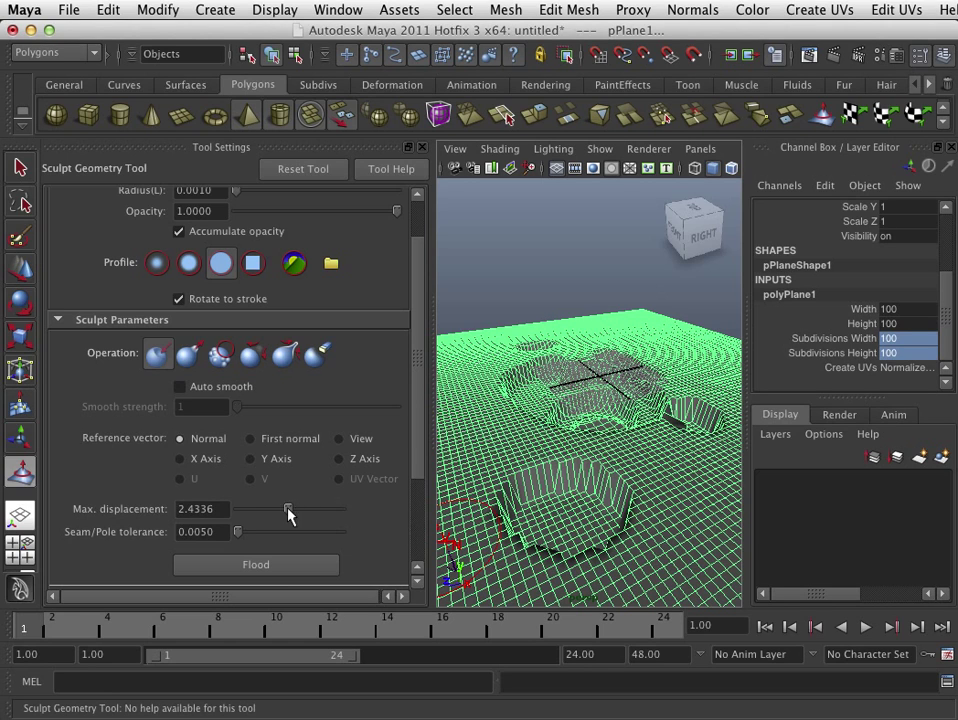
pyautogui.moveTo(284, 510); pyautogui.dragTo(238, 510)
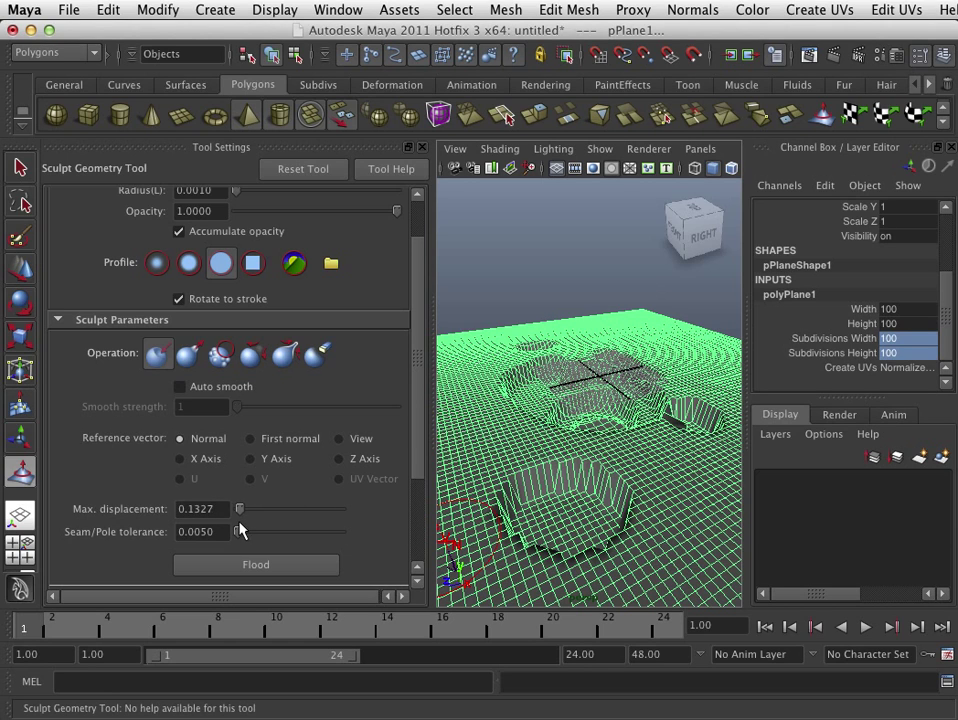
pyautogui.moveTo(240, 510); pyautogui.dragTo(344, 510)
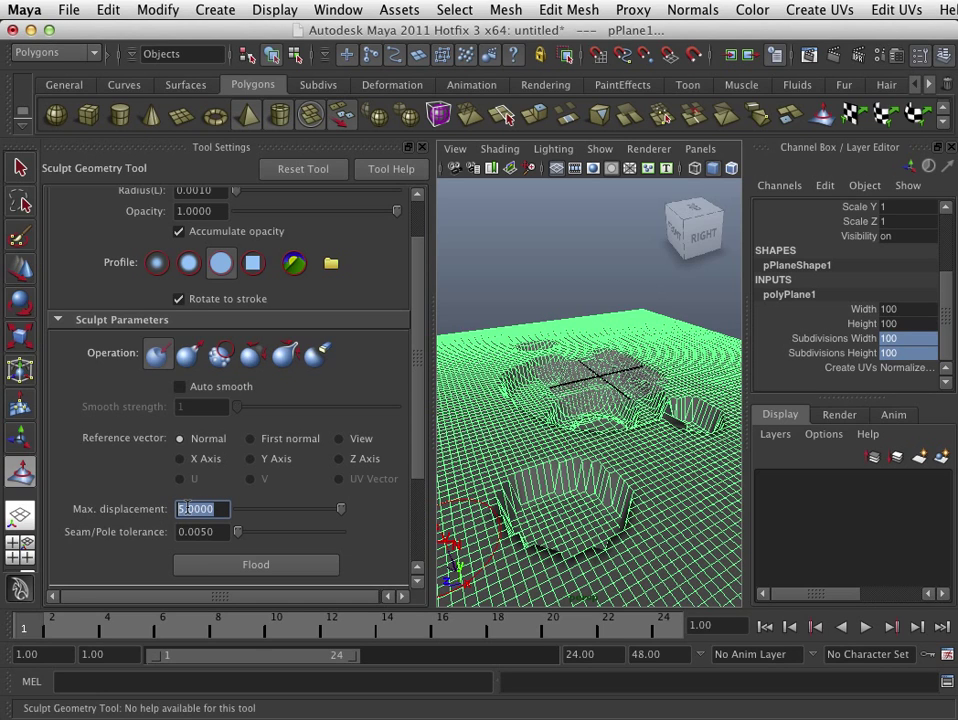
pyautogui.write('25')
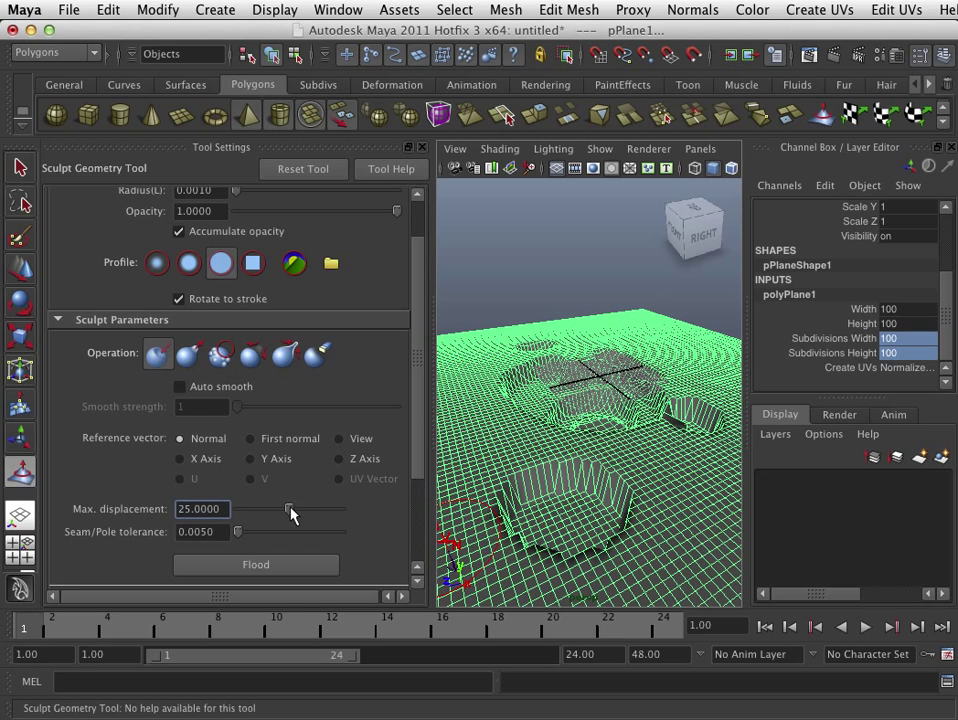
pyautogui.moveTo(290, 510); pyautogui.dragTo(276, 510)
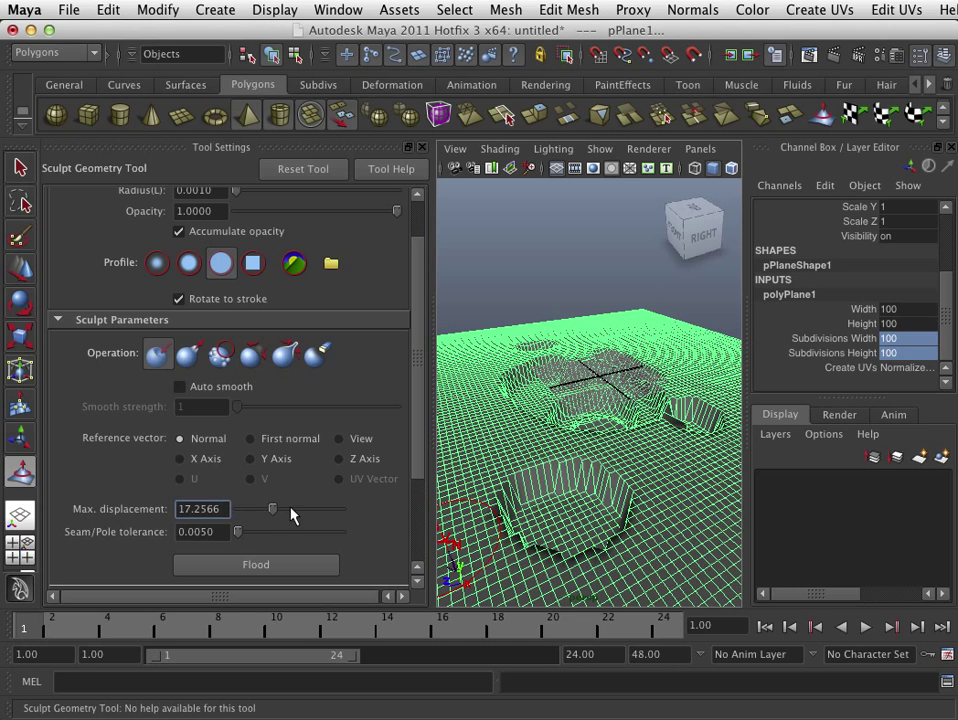
pyautogui.moveTo(272, 510); pyautogui.dragTo(340, 510)
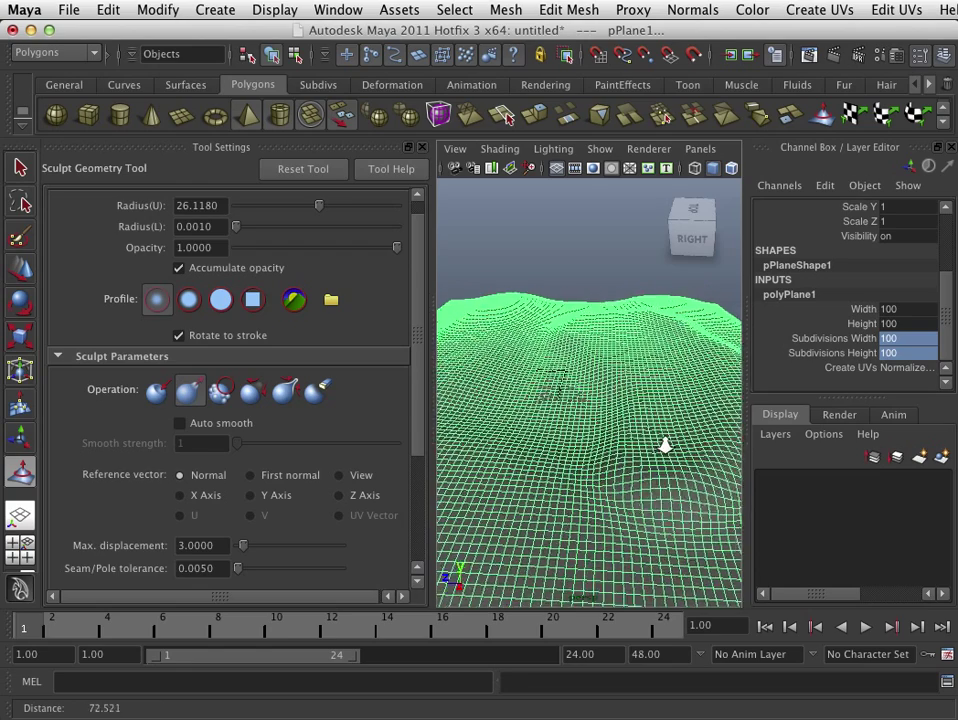
# Step: Dolly out and orbit to review the broad rolling mounds across the whole plane
pyautogui.moveTo(664, 444); pyautogui.dragTo(556, 398)
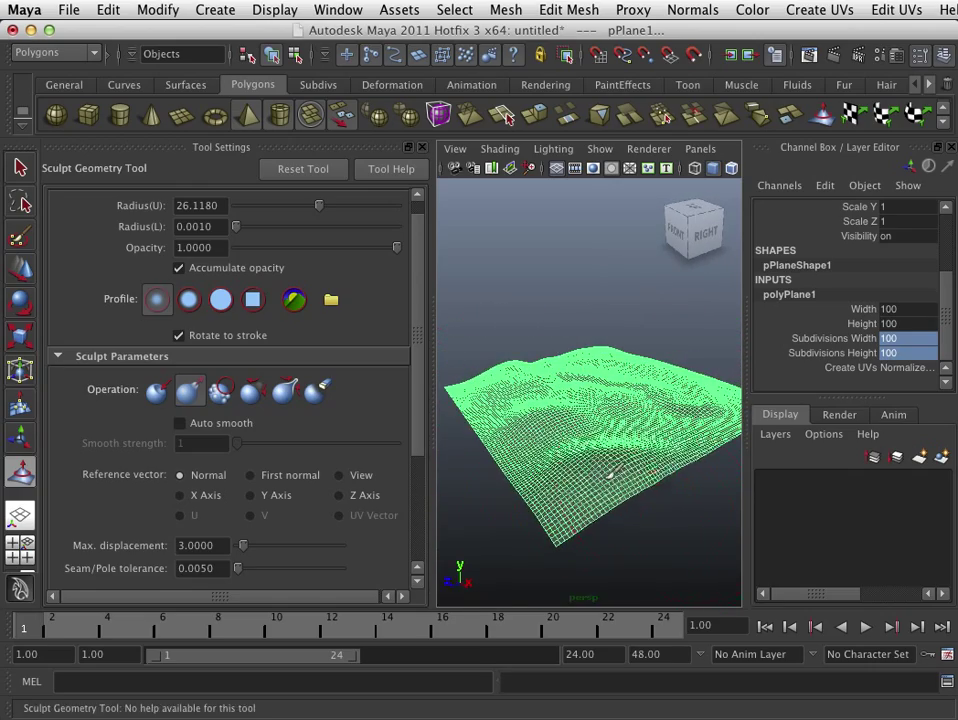
pyautogui.moveTo(600, 460); pyautogui.dragTo(580, 440)
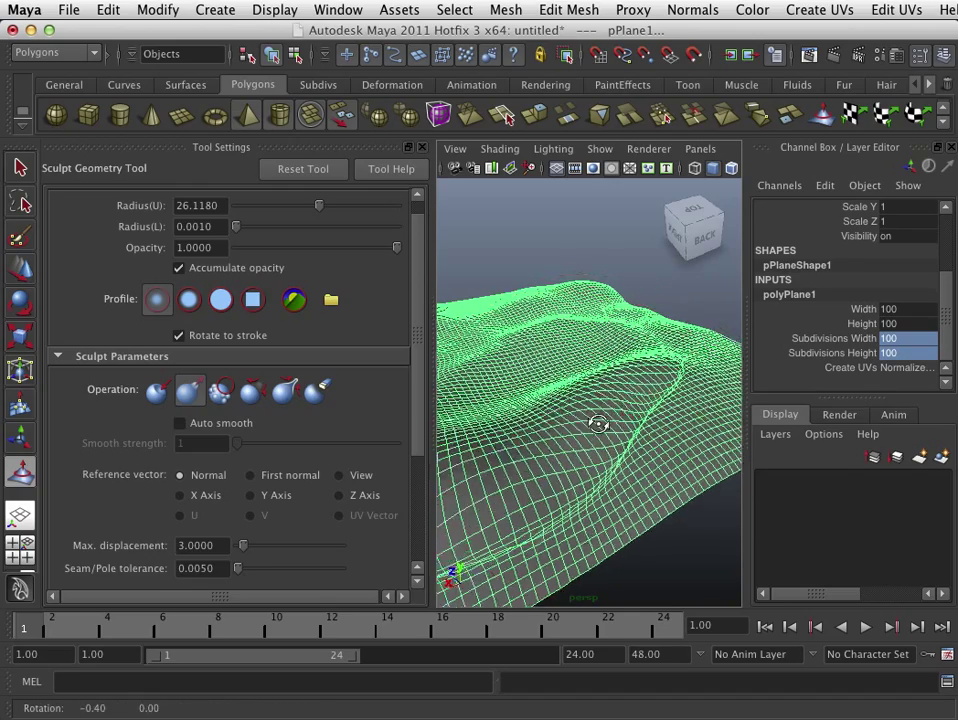
# Step: Shrink the sculpt brush radius to about 7.74 for finer work
pyautogui.moveTo(600, 420); pyautogui.dragTo(644, 448)
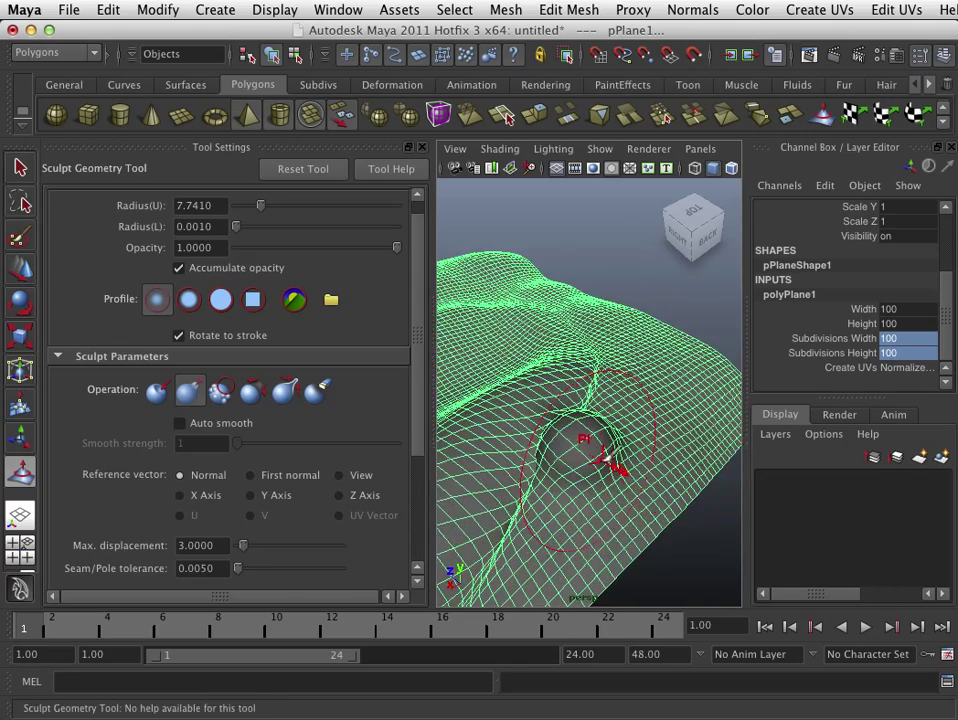
# Step: Smooth out the deep groove, then relax the surrounding terrain into gentle mounds
pyautogui.click(220, 390)
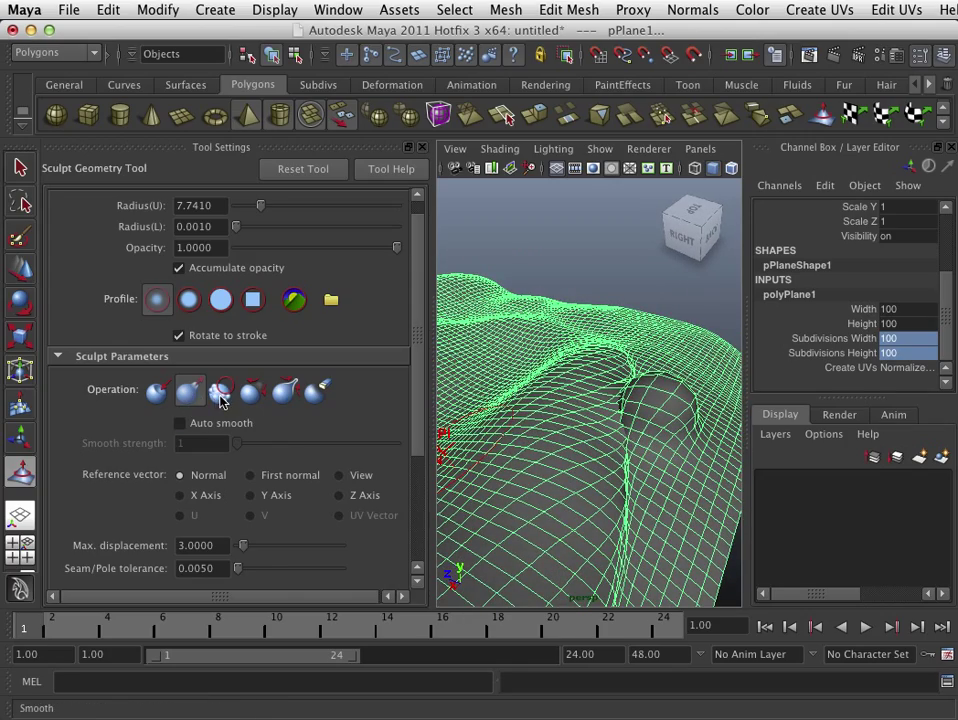
pyautogui.click(222, 390)
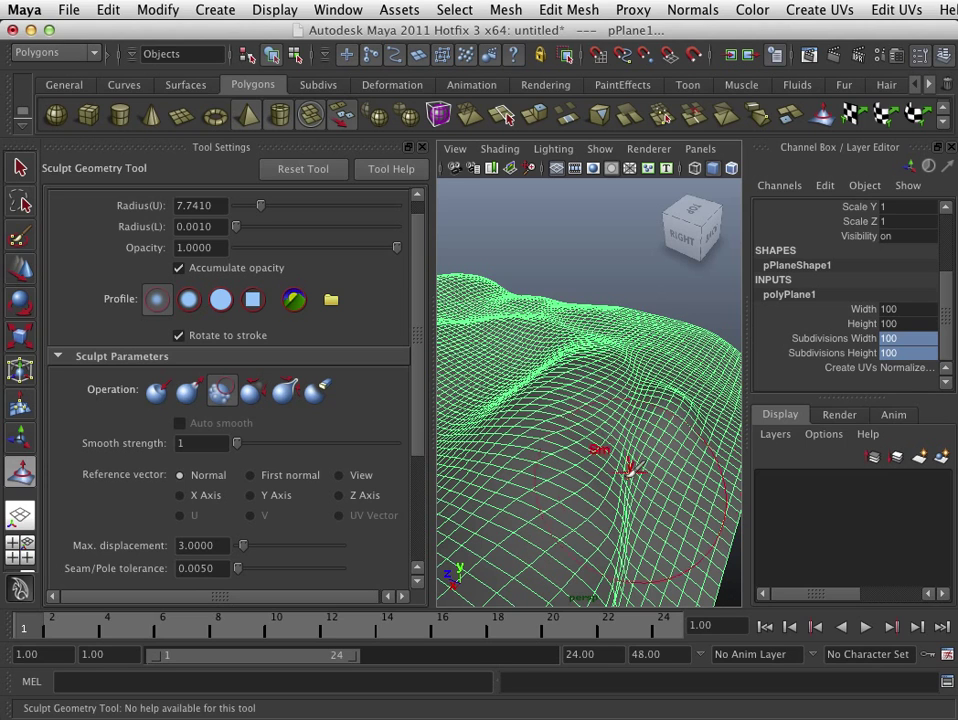
pyautogui.click(252, 392)
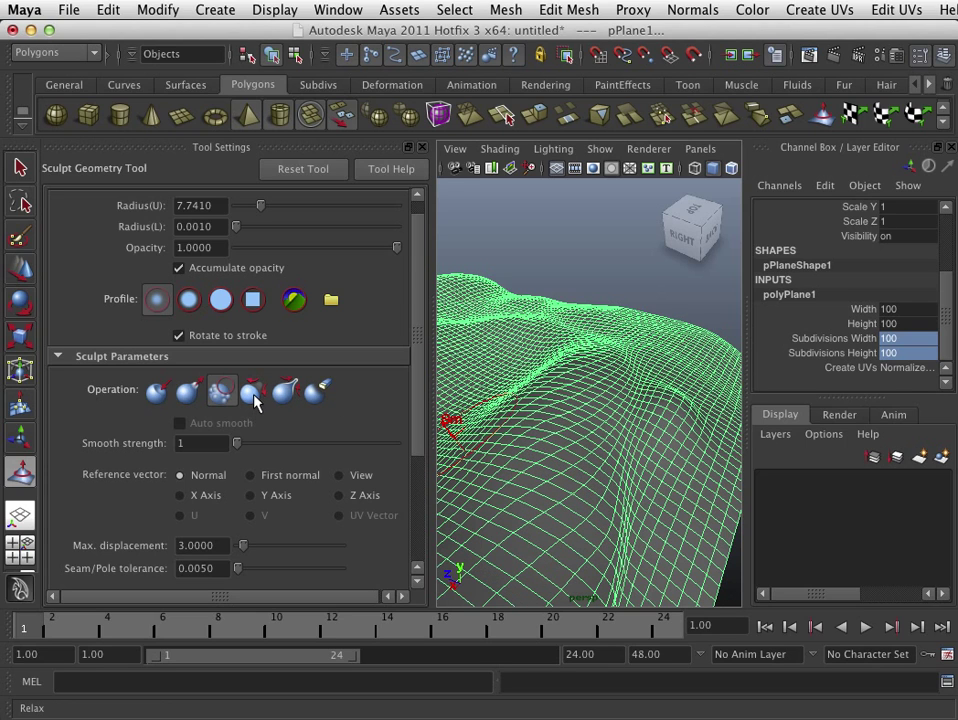
pyautogui.click(252, 390)
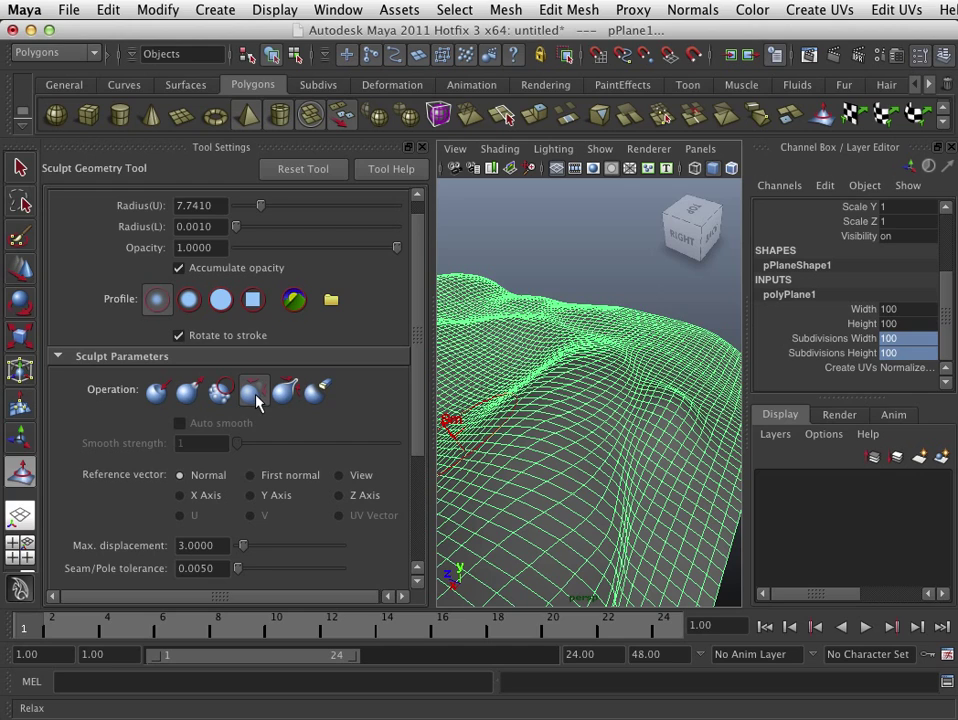
pyautogui.moveTo(256, 400)
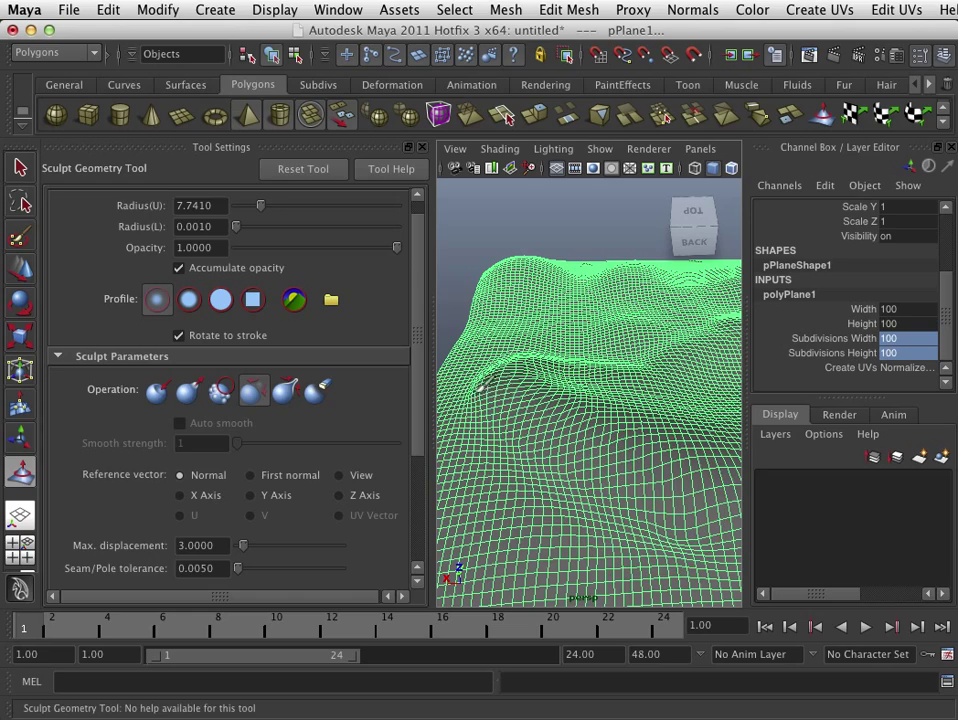
pyautogui.click(254, 390)
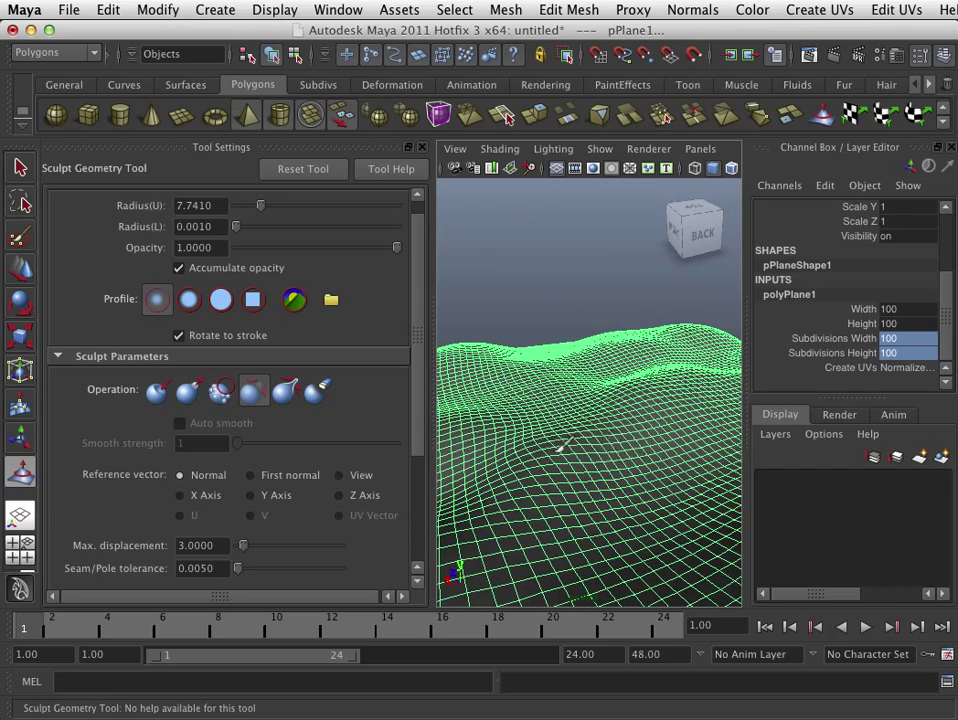
# Step: Switch back to the Pull operation and raise tall jagged peaks at max displacement about 15.04
pyautogui.moveTo(560, 444); pyautogui.dragTo(620, 548)
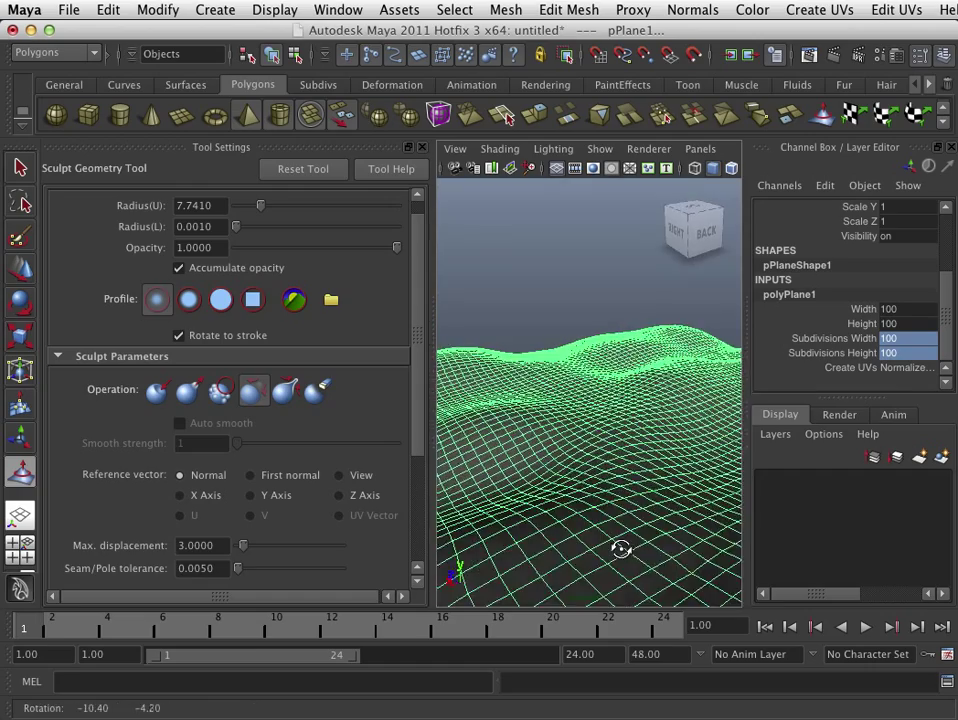
pyautogui.moveTo(620, 550); pyautogui.dragTo(596, 536)
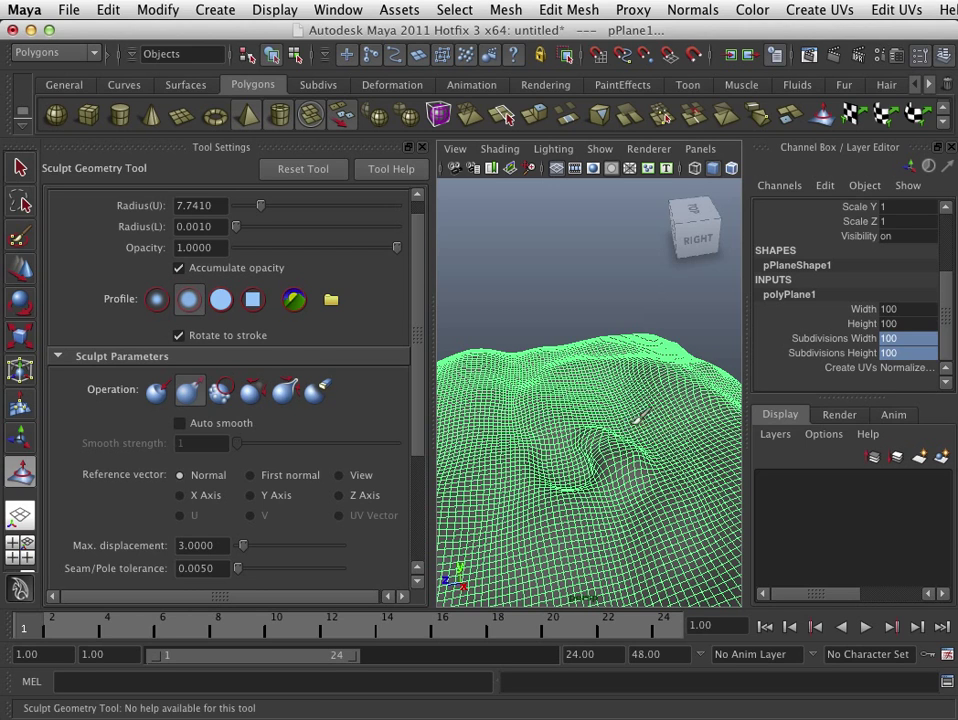
pyautogui.click(222, 390)
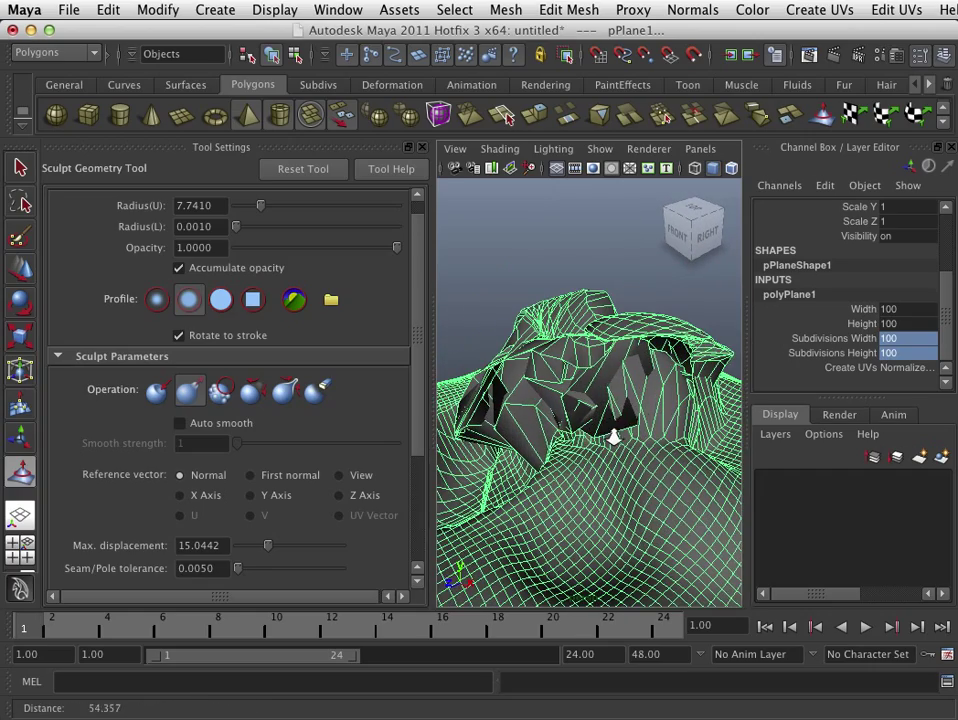
# Step: Smooth the jagged peaks down into rounded hills and inspect them from other angles
pyautogui.click(220, 390)
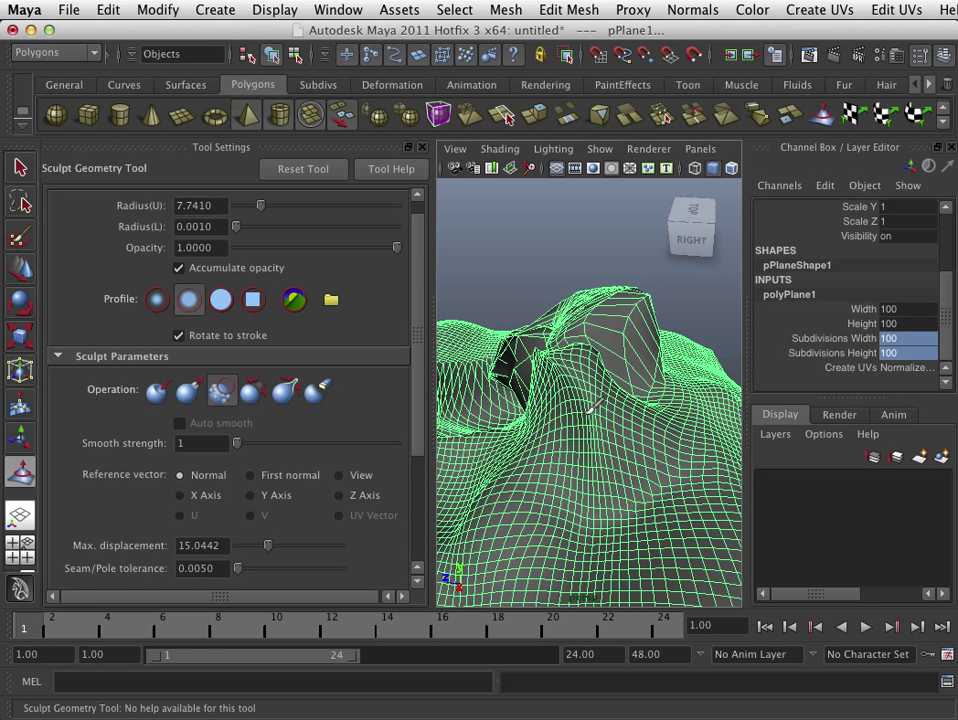
pyautogui.moveTo(600, 430); pyautogui.dragTo(620, 440)
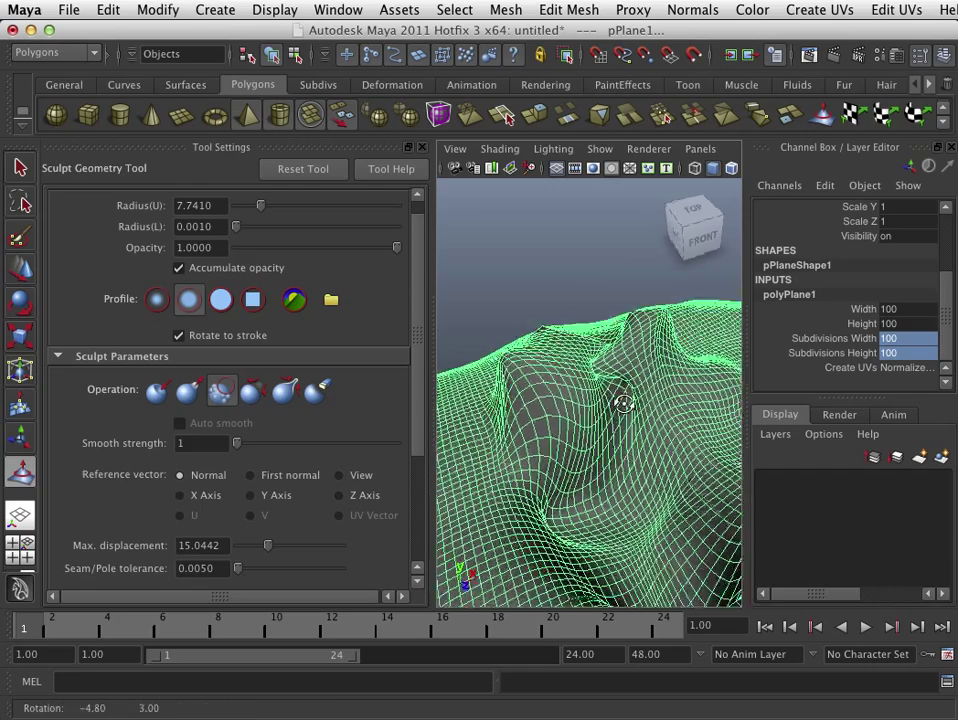
pyautogui.moveTo(620, 400); pyautogui.dragTo(640, 396)
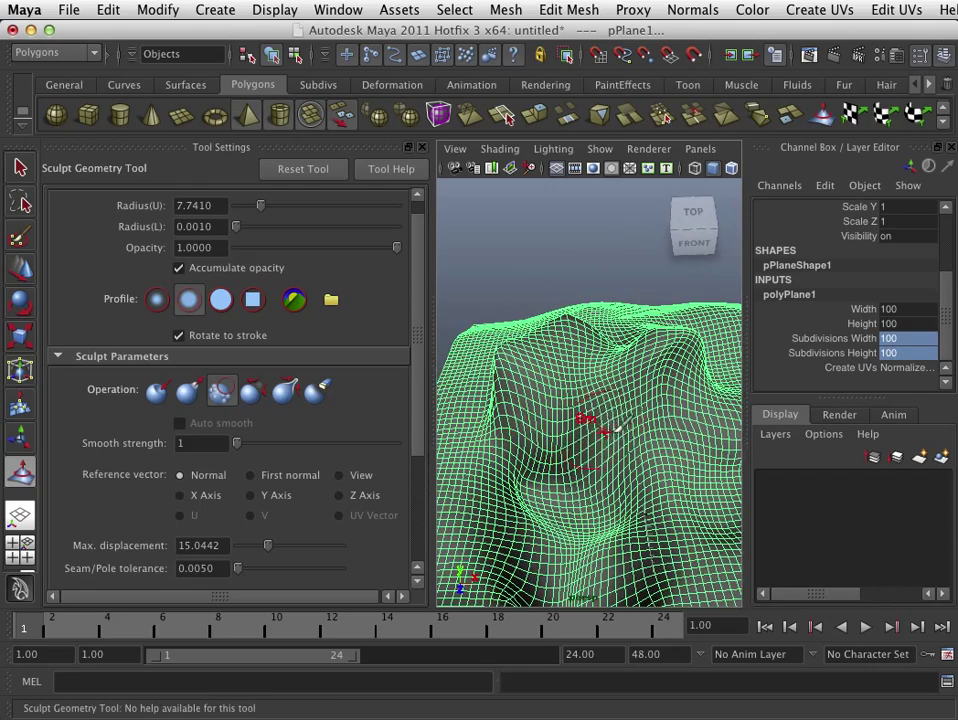
pyautogui.moveTo(584, 420); pyautogui.dragTo(604, 432)
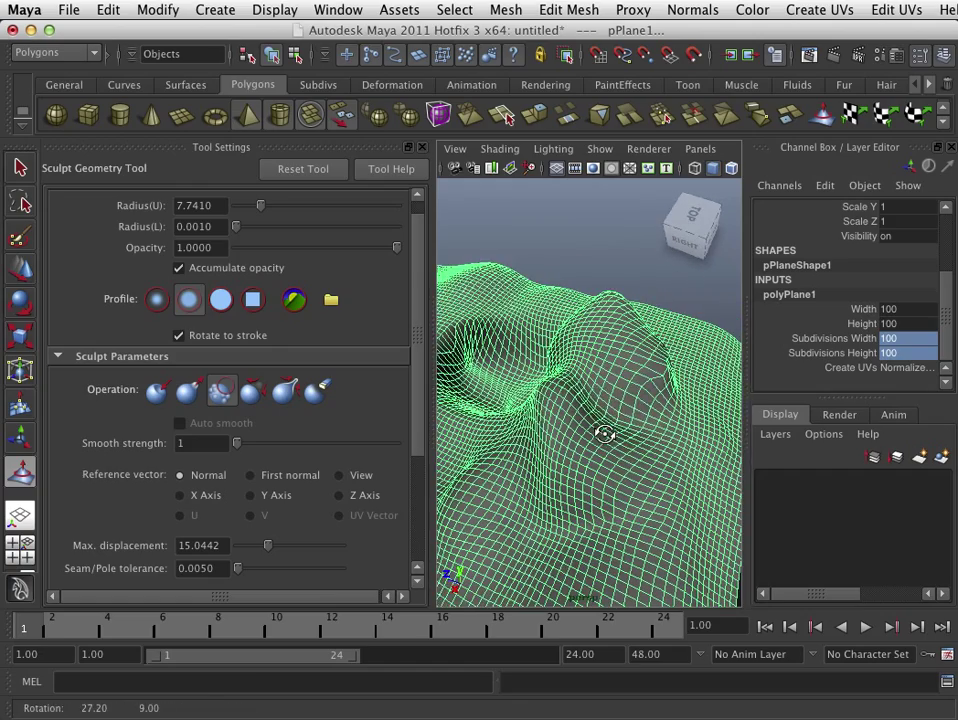